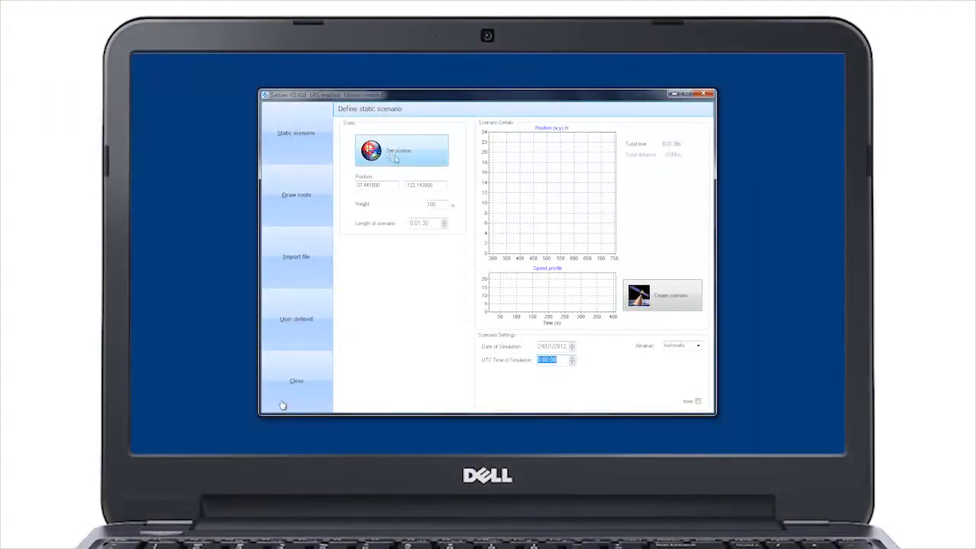
# - Place the static position at a spot in London found on the Google Maps window and confirm it
pyautogui.click(400, 151)
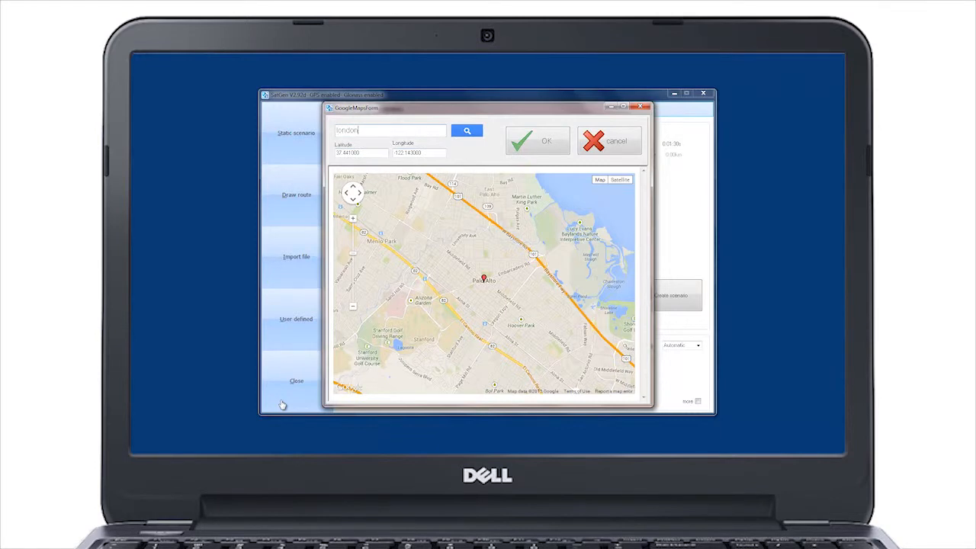
pyautogui.click(467, 131)
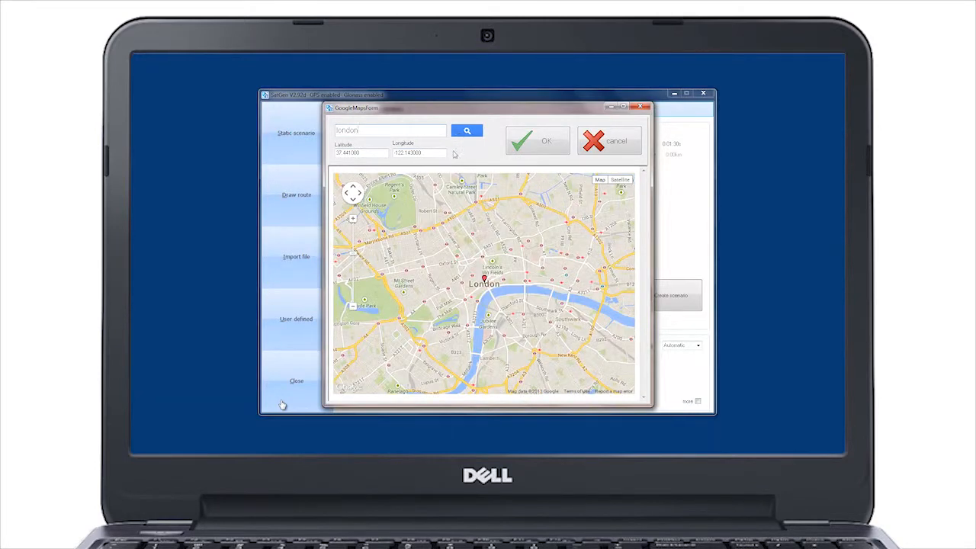
pyautogui.click(454, 214)
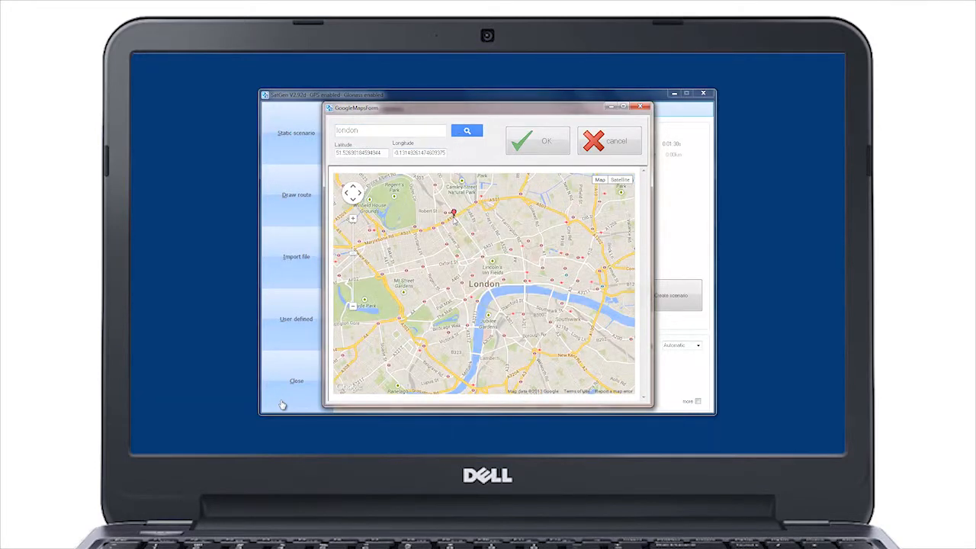
pyautogui.click(537, 140)
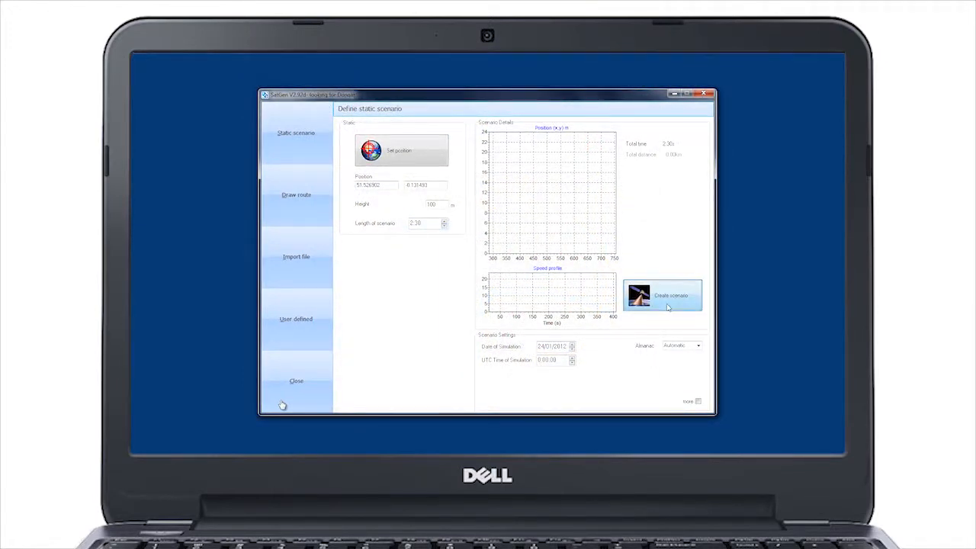
# - Generate the static London scenario, choosing a setting in the Create scenario dialog
pyautogui.click(662, 296)
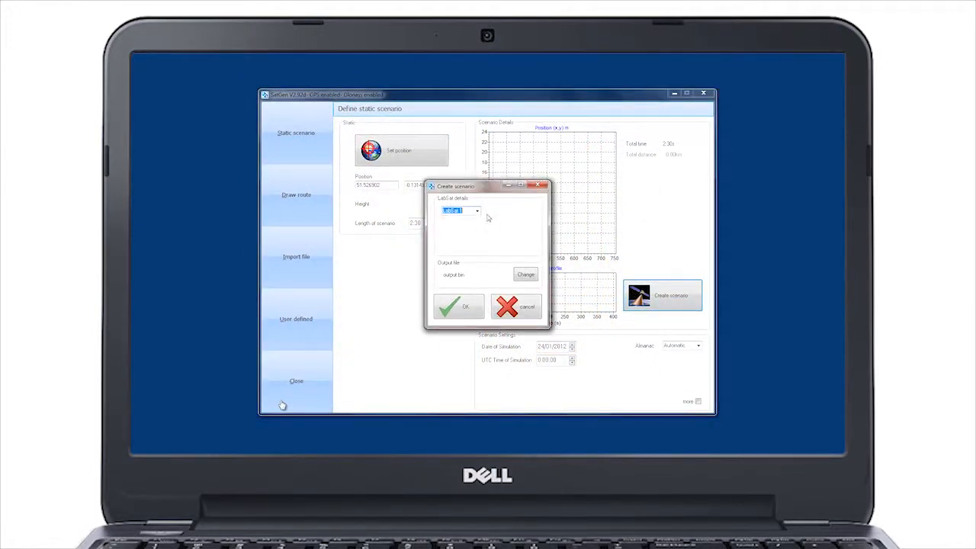
pyautogui.click(457, 306)
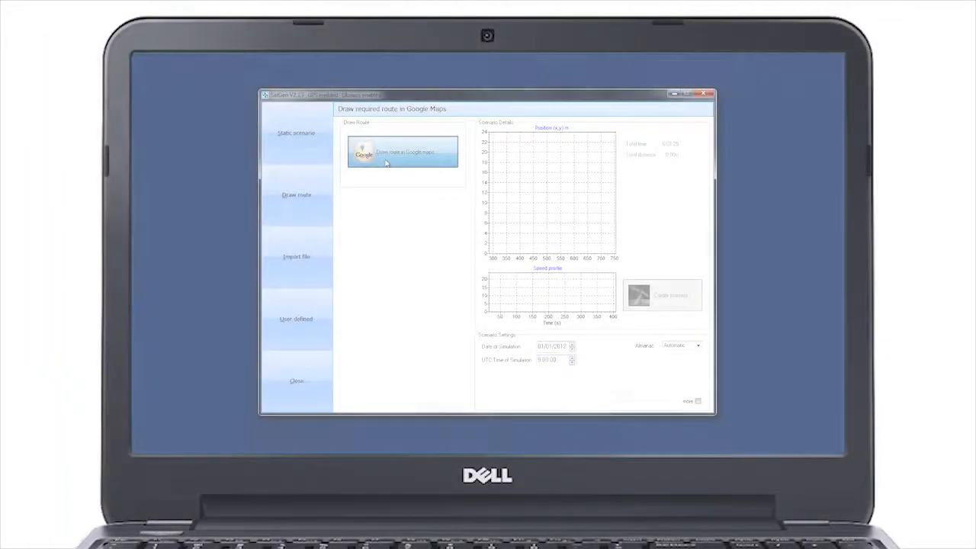
# - Trace a loop route around central Milton Keynes on the map and accept it
pyautogui.click(403, 153)
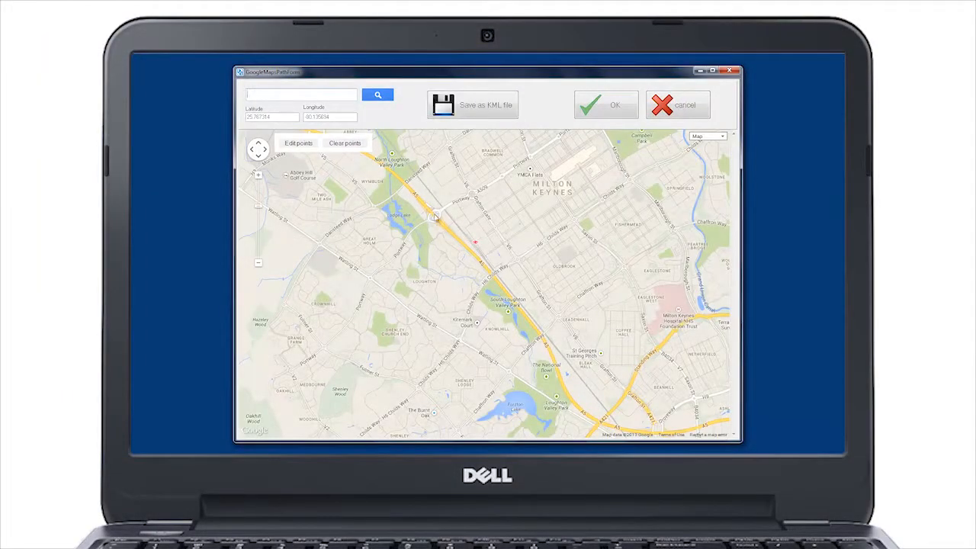
pyautogui.click(531, 165)
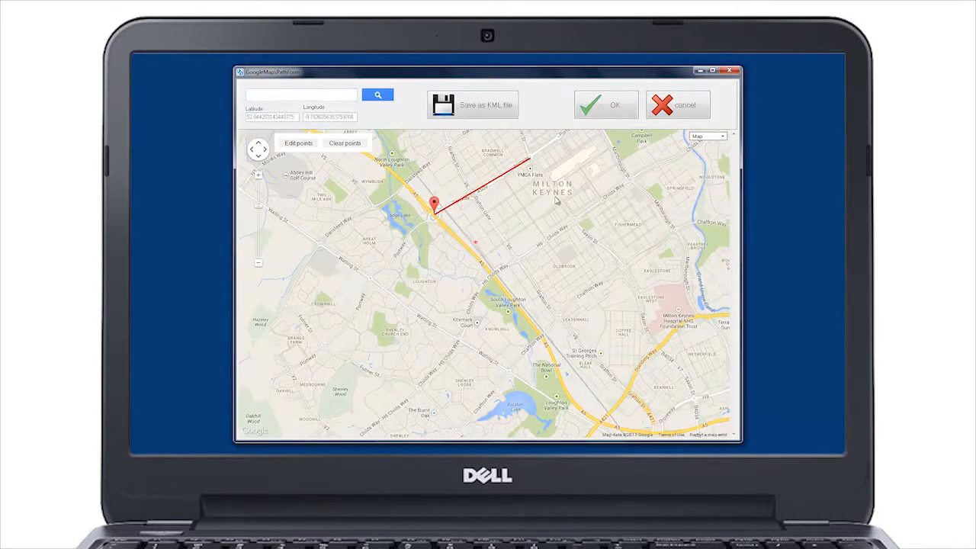
pyautogui.click(567, 223)
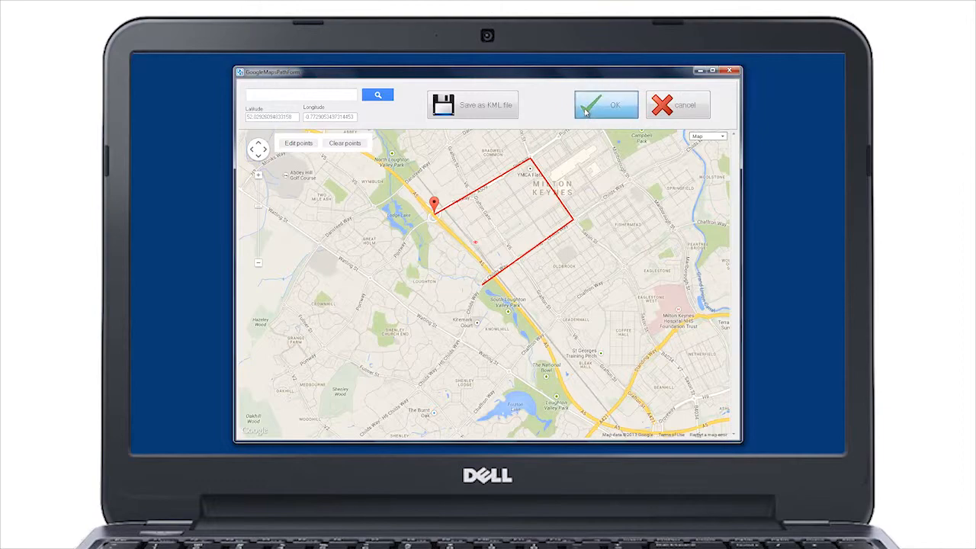
pyautogui.click(606, 104)
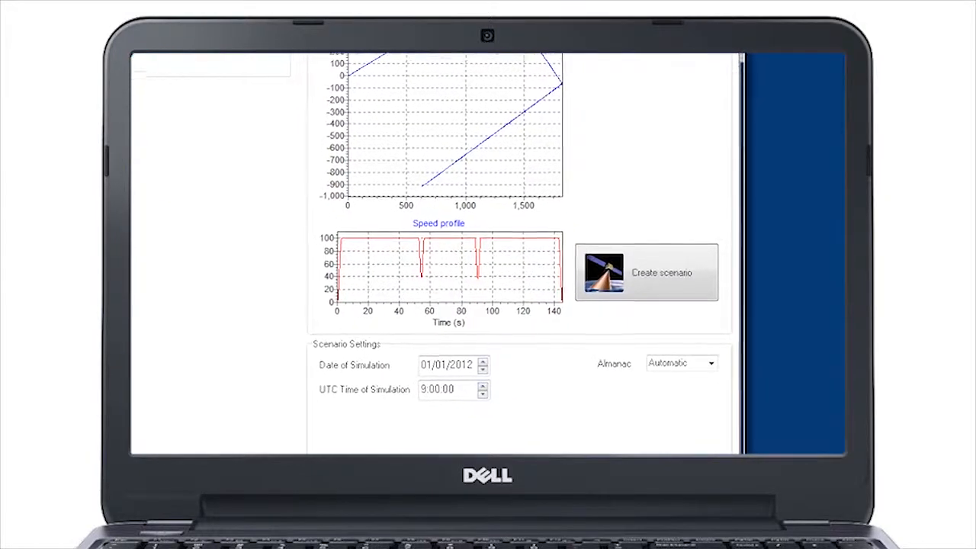
pyautogui.click(647, 272)
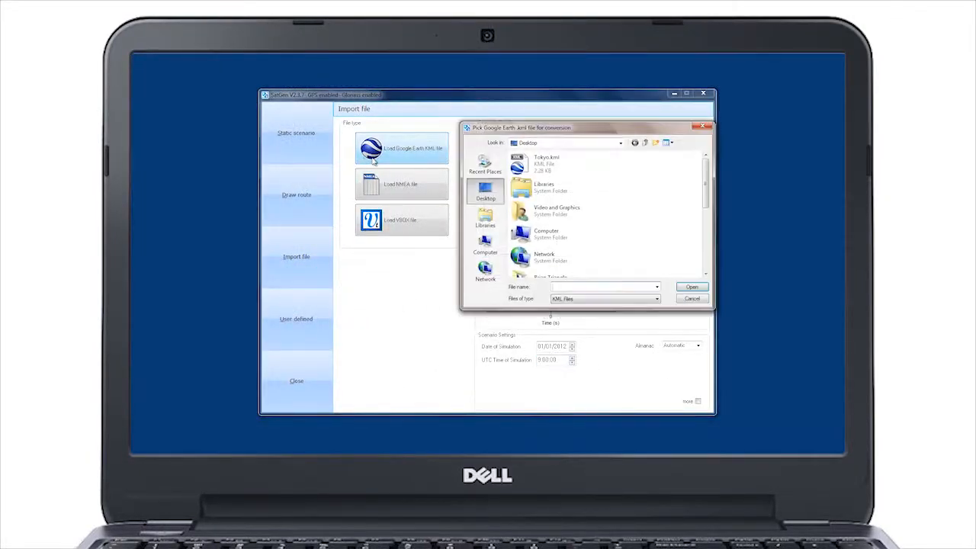
# - Load the Tokyo.kml Google Earth trajectory file into the scenario
pyautogui.click(546, 162)
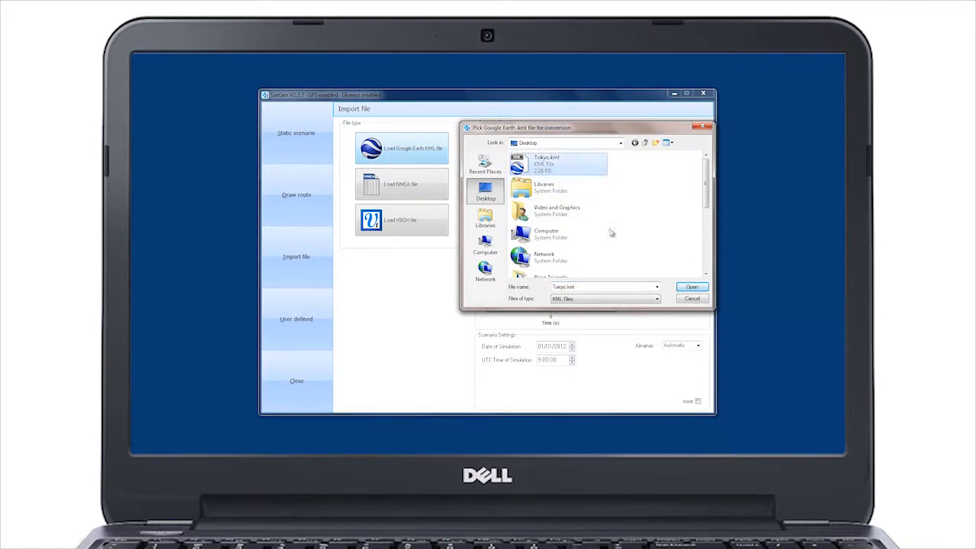
pyautogui.click(691, 287)
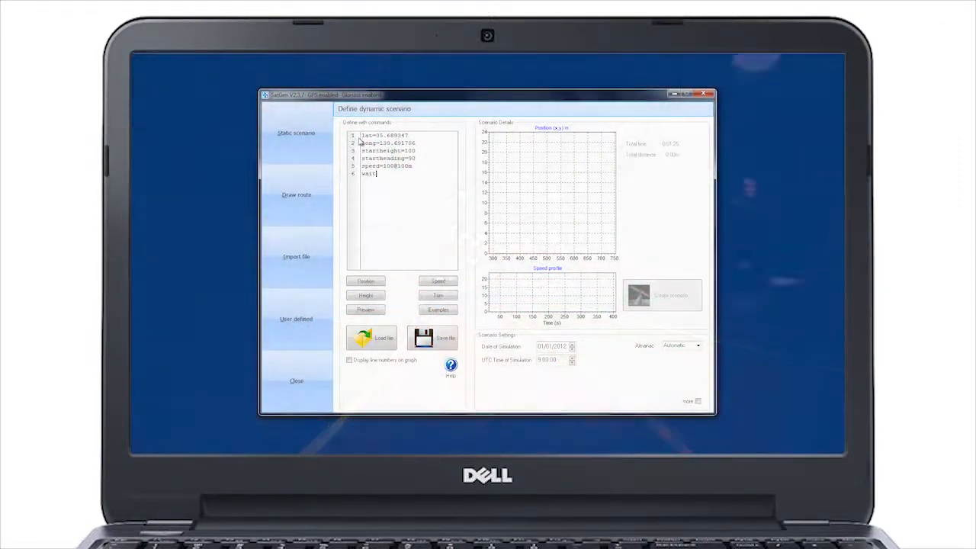
# - Edit the commands to wait 10s and add a 'speed=0@1' line
pyautogui.write('10s')
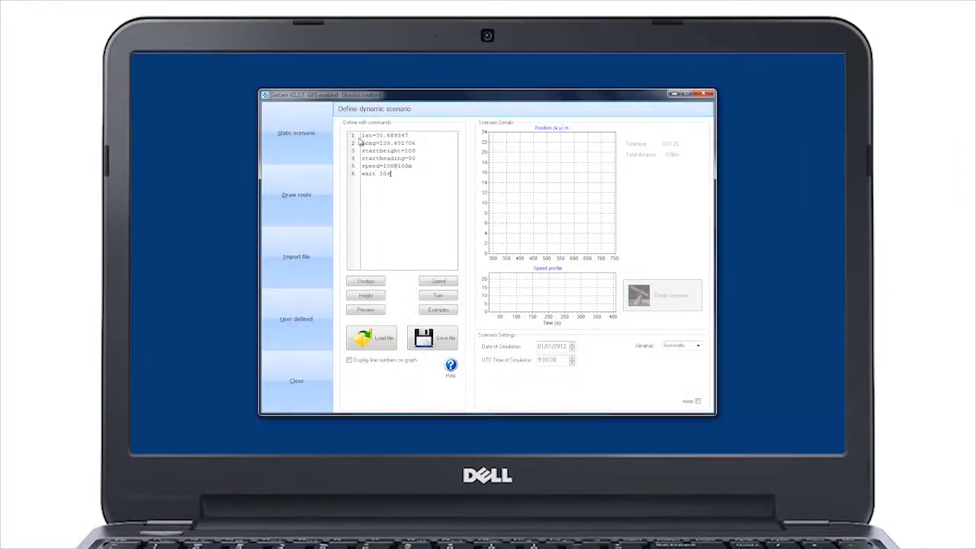
pyautogui.write('spee')
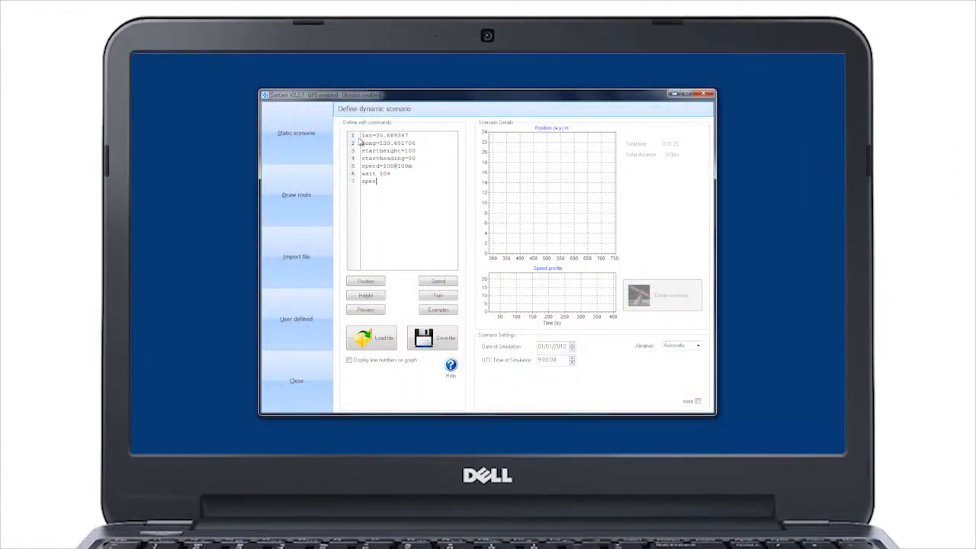
pyautogui.write('d=')
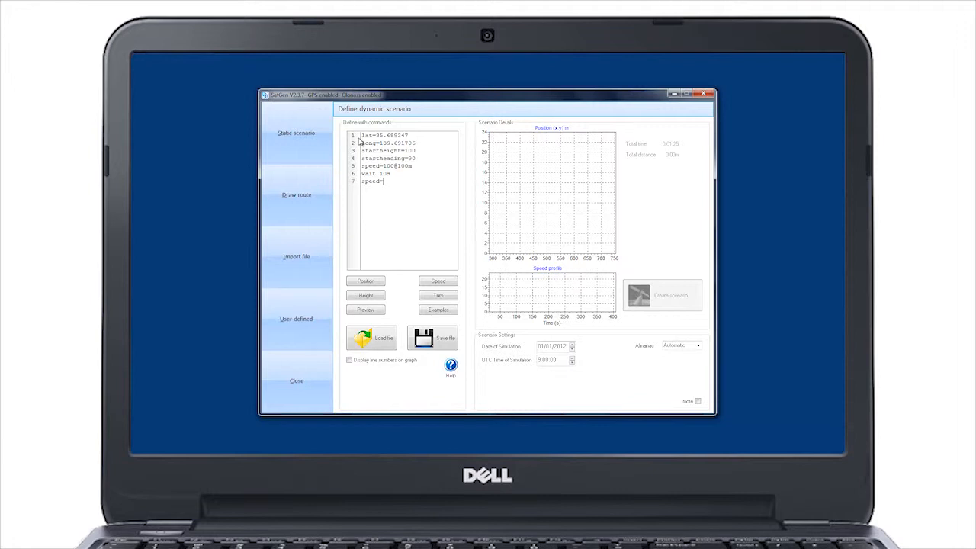
pyautogui.write('0@1')
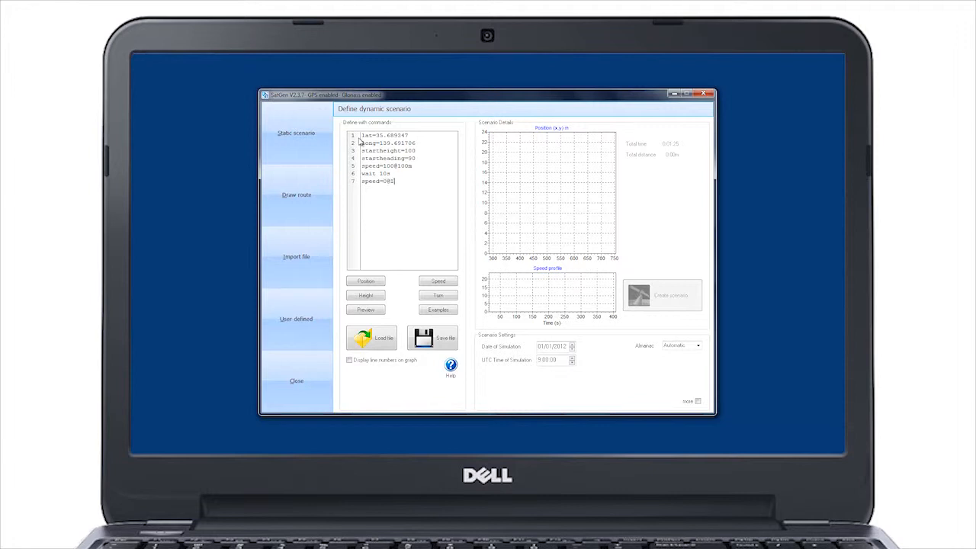
# - Load the circle example, then the figure-eight example trajectory into the command list
pyautogui.click(438, 309)
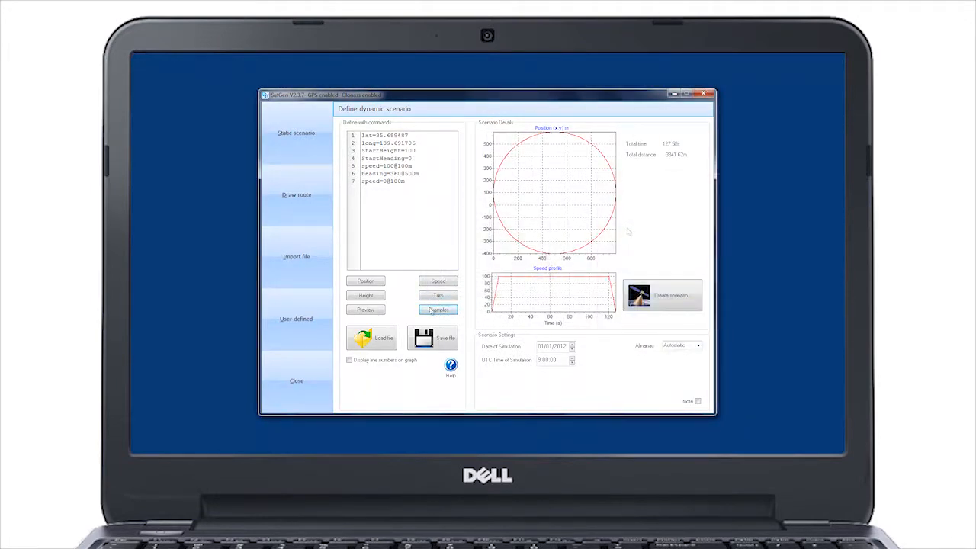
pyautogui.click(437, 308)
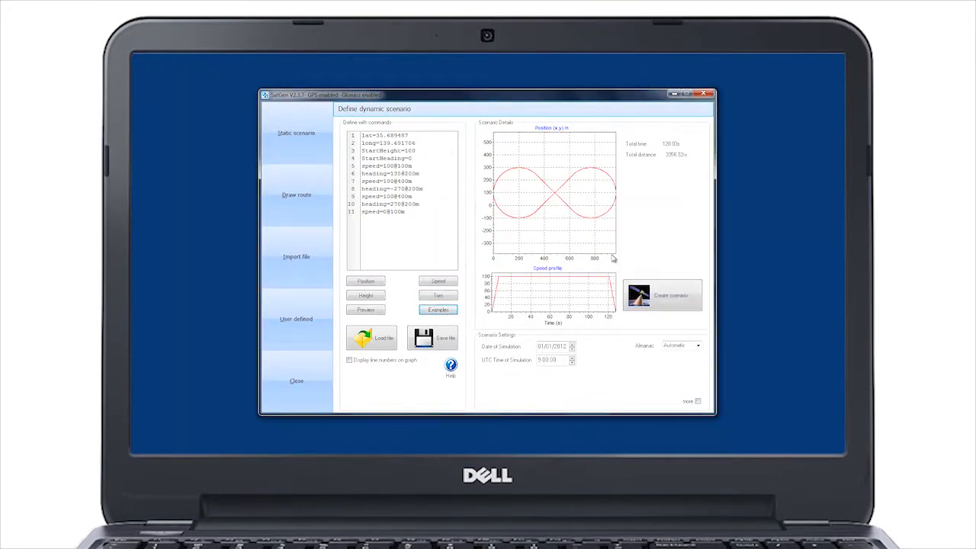